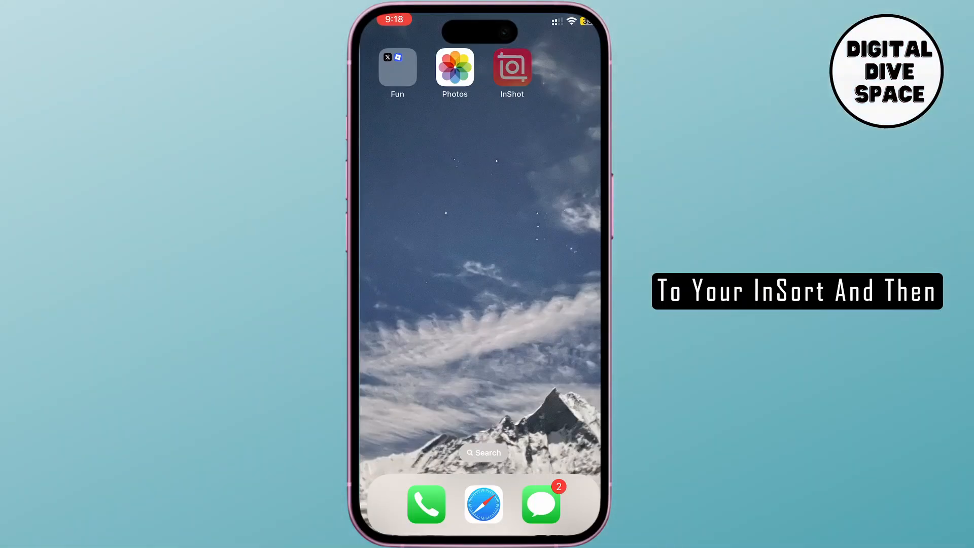
# Launch InShot from the Home Screen to reach its start screen.
pyautogui.click(512, 67)
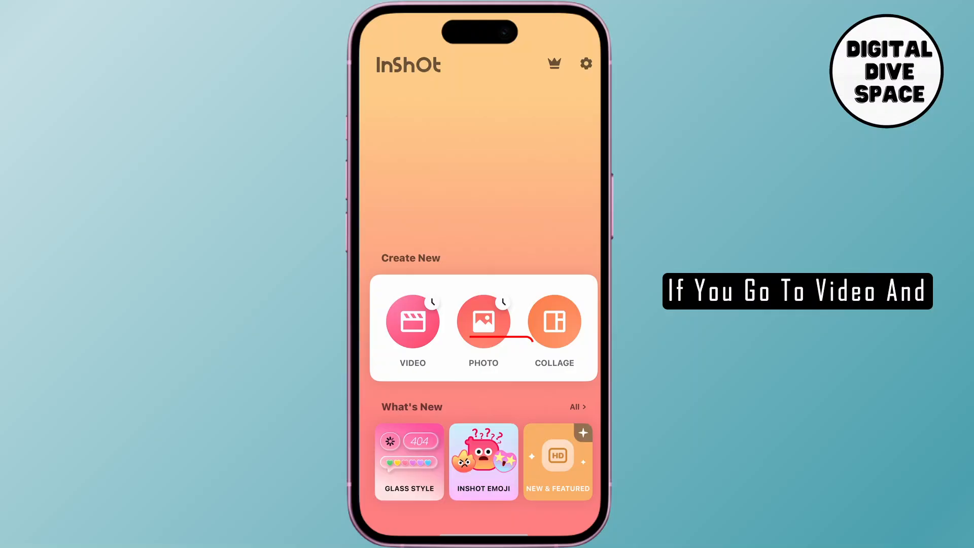
# Start a new video project holding the Google search screenshot clip.
pyautogui.click(412, 323)
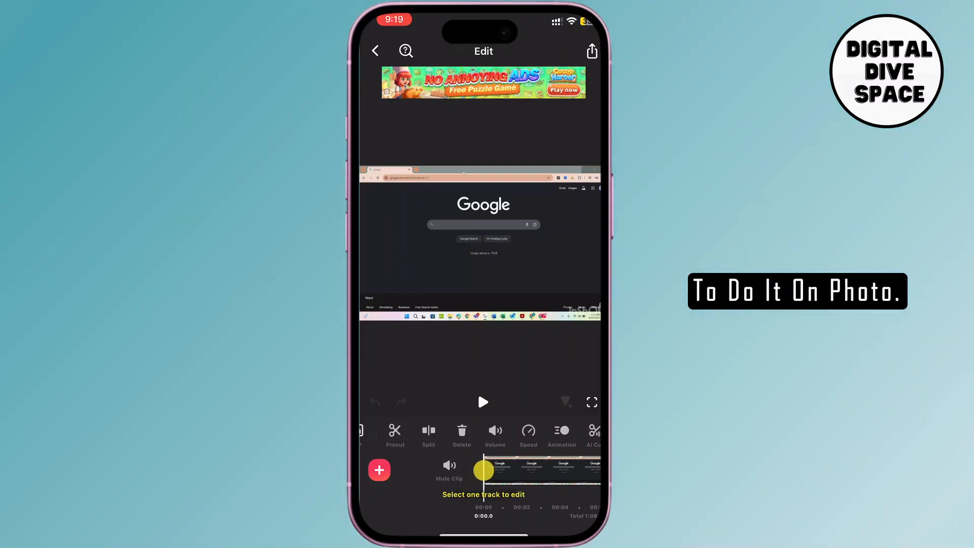
# Switch to a new photo project with the NAME OF PROVIDER table photo.
pyautogui.click(376, 51)
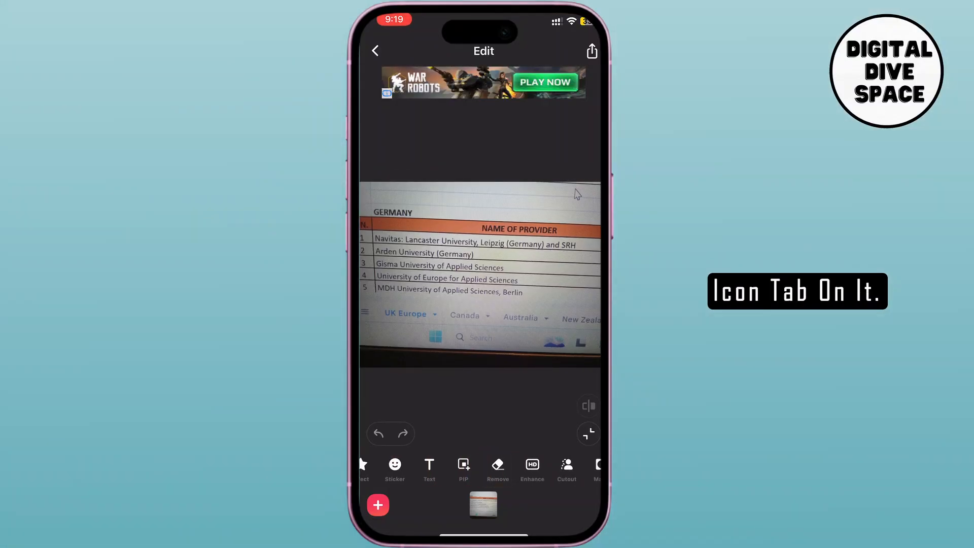
# Enter the Remove tool on the photo with the Basic brush selected.
pyautogui.click(497, 468)
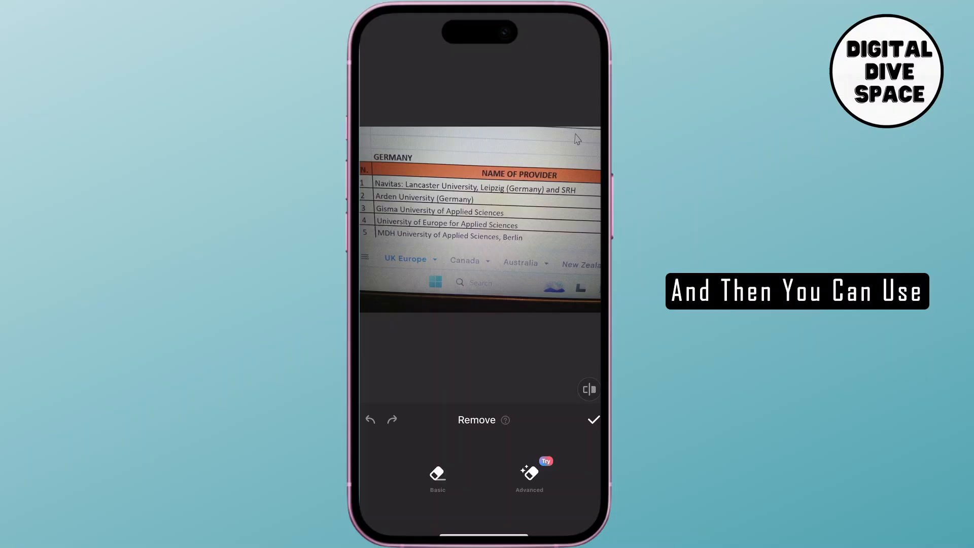
pyautogui.click(437, 478)
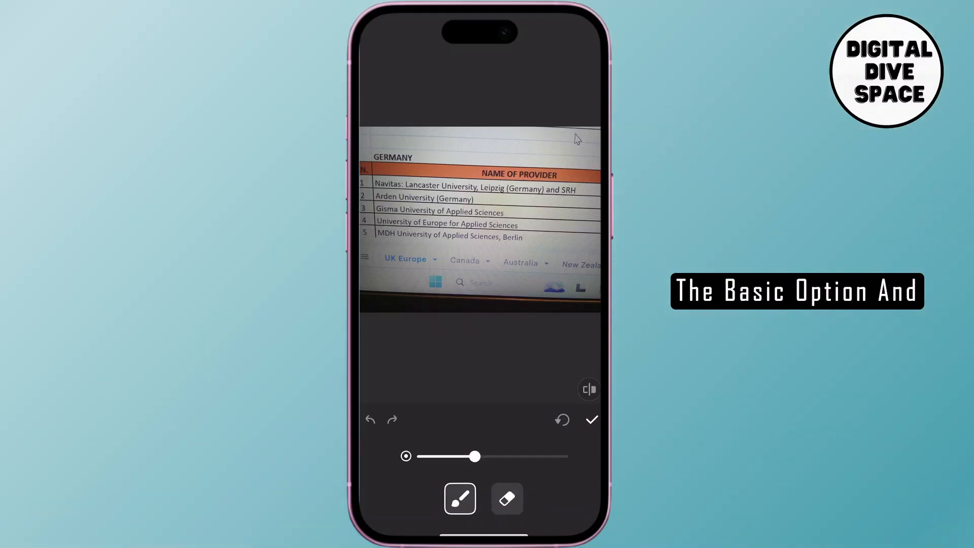